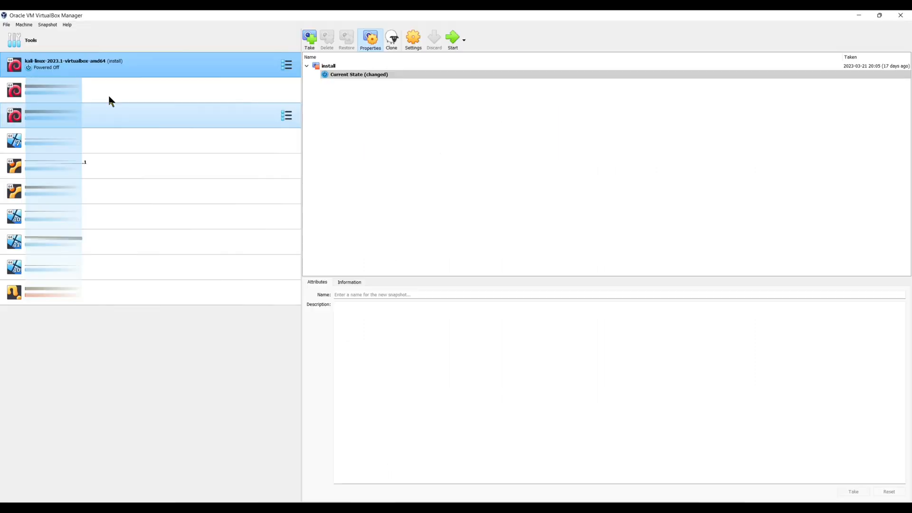
# - Set the kali-linux VM's USB controller to USB 3.0 (xHCI) and save the settings
pyautogui.rightClick(75, 65)
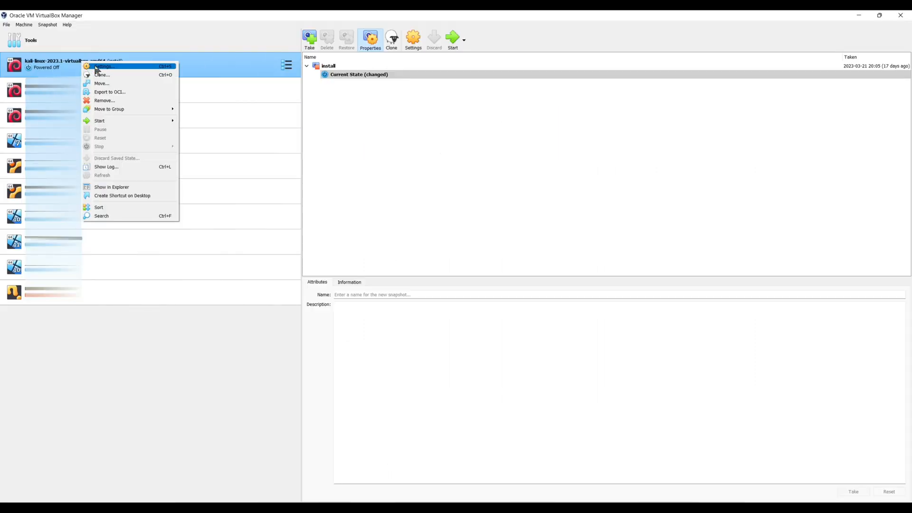
pyautogui.click(104, 67)
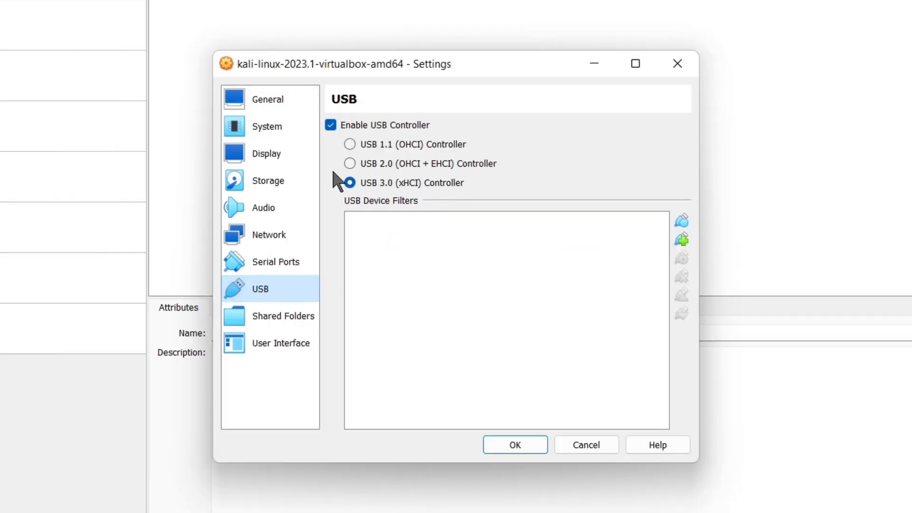
pyautogui.click(513, 444)
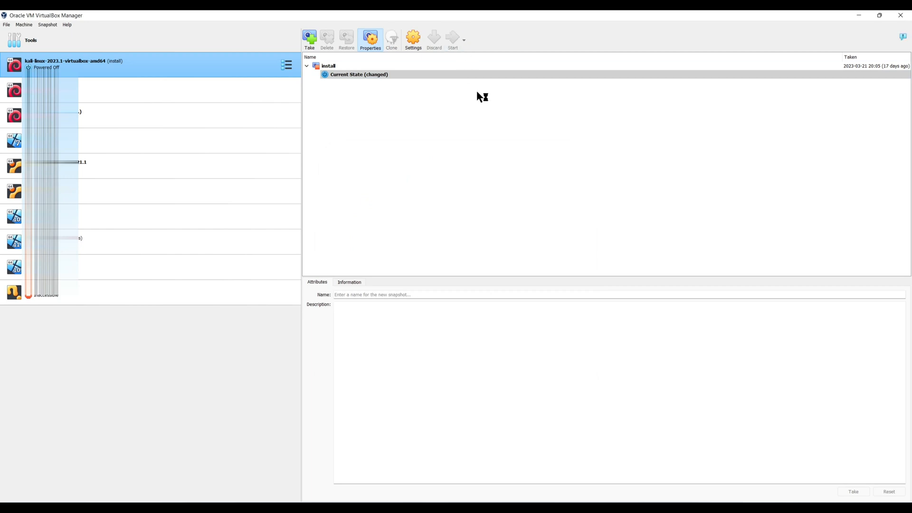
# - Run lsusb to confirm the Realtek 8812AU/8821AU adapter, then reboot with sudo reboot
pyautogui.click(451, 39)
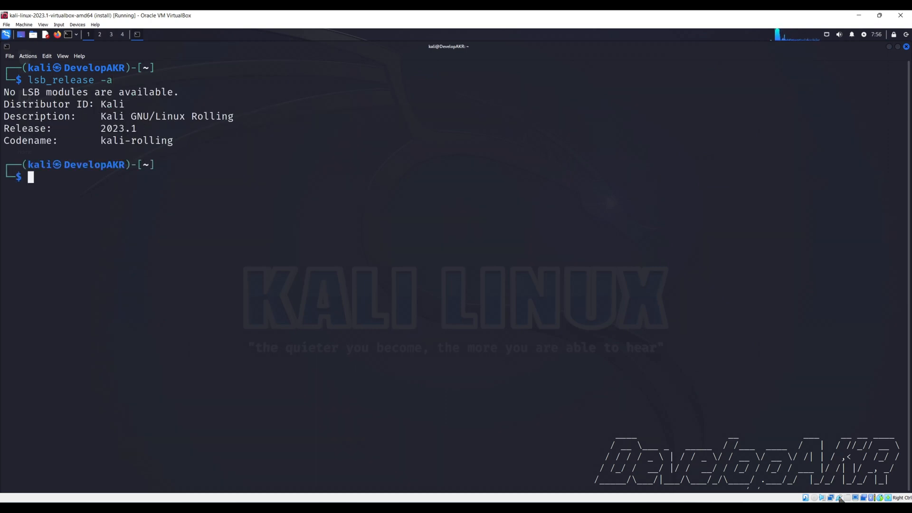
pyautogui.click(840, 497)
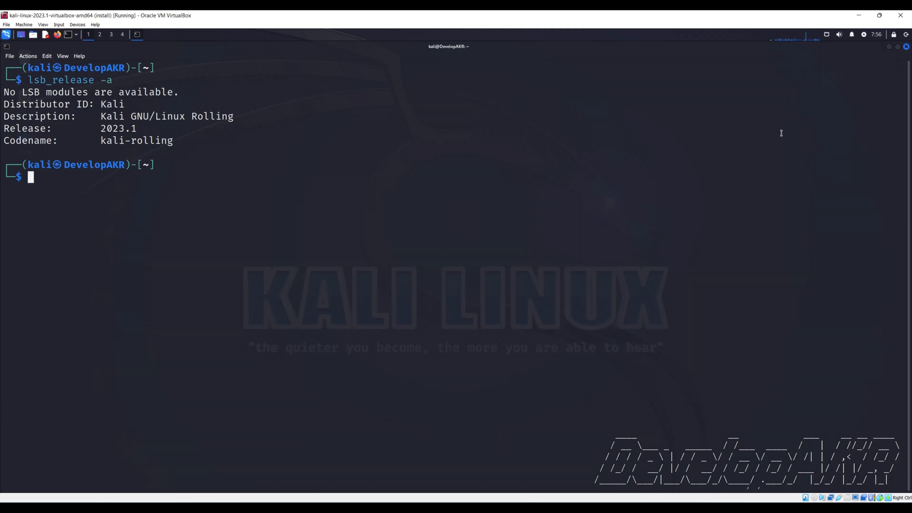
pyautogui.write('lsusb')
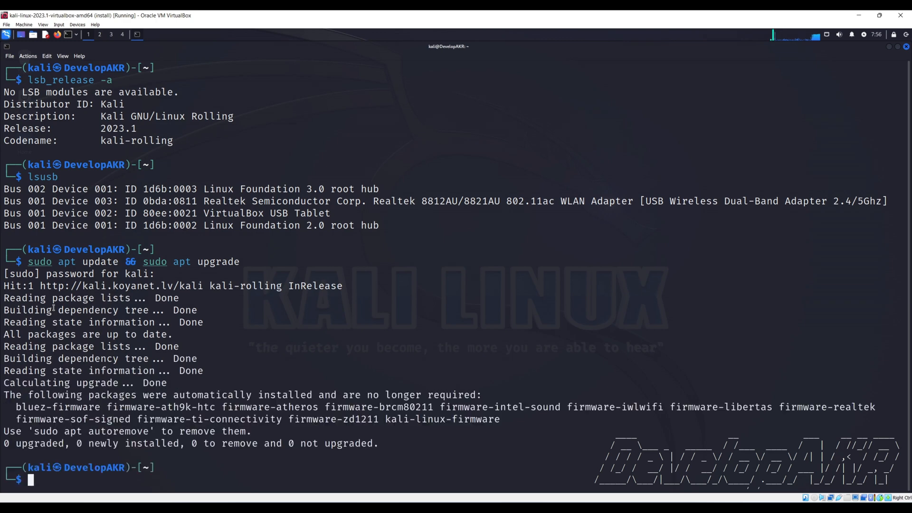
pyautogui.write('sudo reboot')
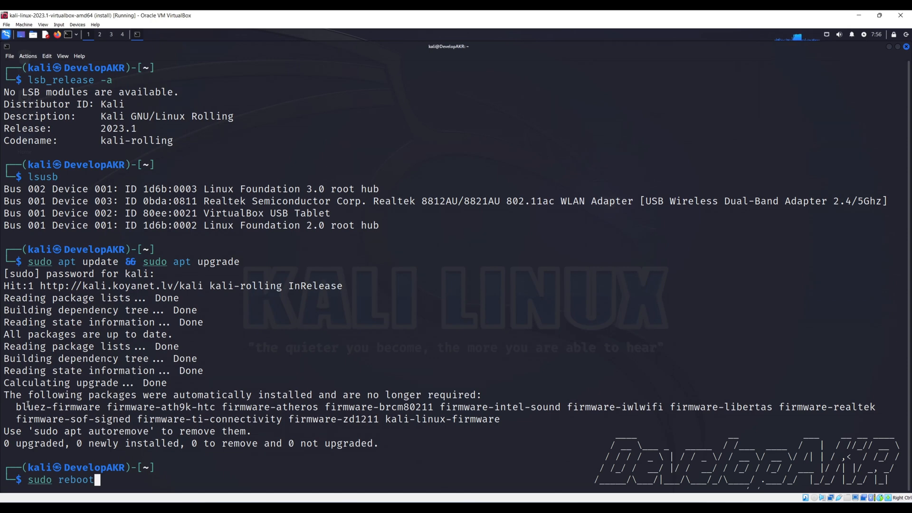
pyautogui.press('Return')
pyautogui.write('sudo apt install -y linux-headers-$(uname -r) build-essential bc dkms git libelf-dev rfkill iw')
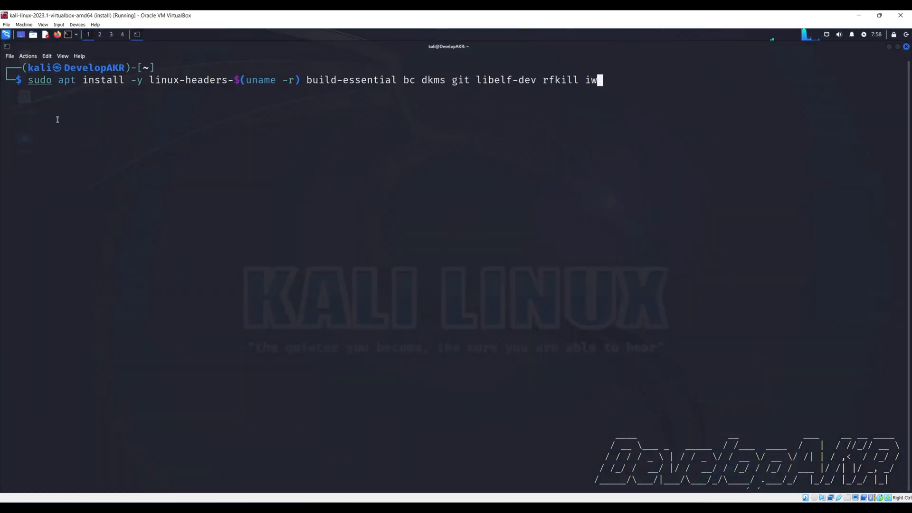
# - Install build dependencies and clone morrownr's 8821au-20210708 driver repository, entering its folder
pyautogui.press('Return')
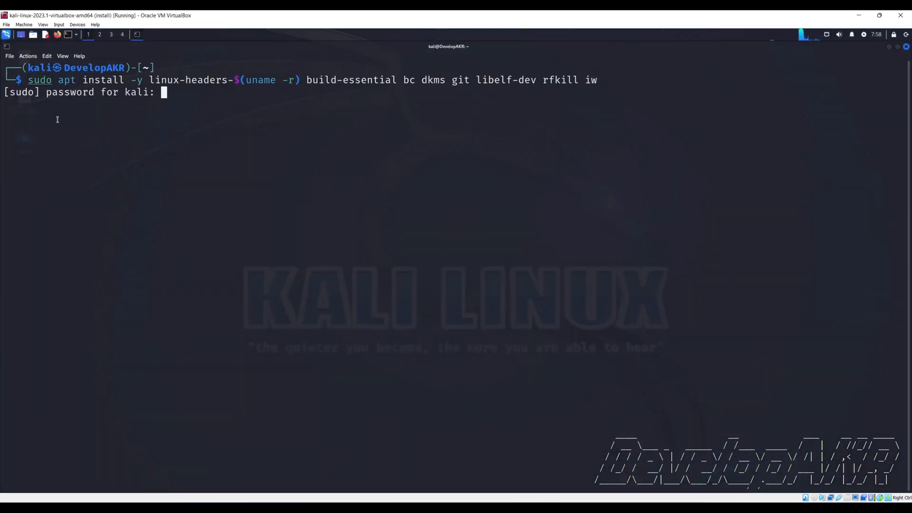
pyautogui.press('Enter')
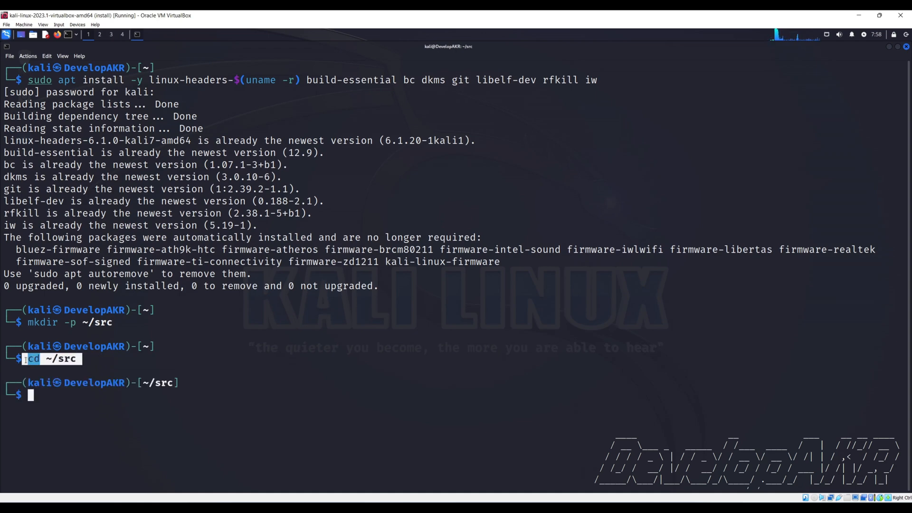
pyautogui.write('git clone https://github.com/morrownr/8821au-20210708.git')
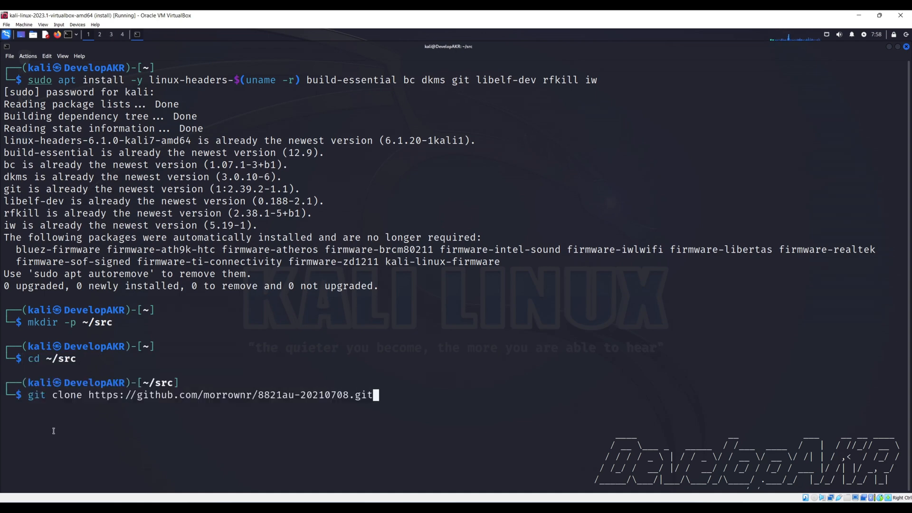
pyautogui.press('Return')
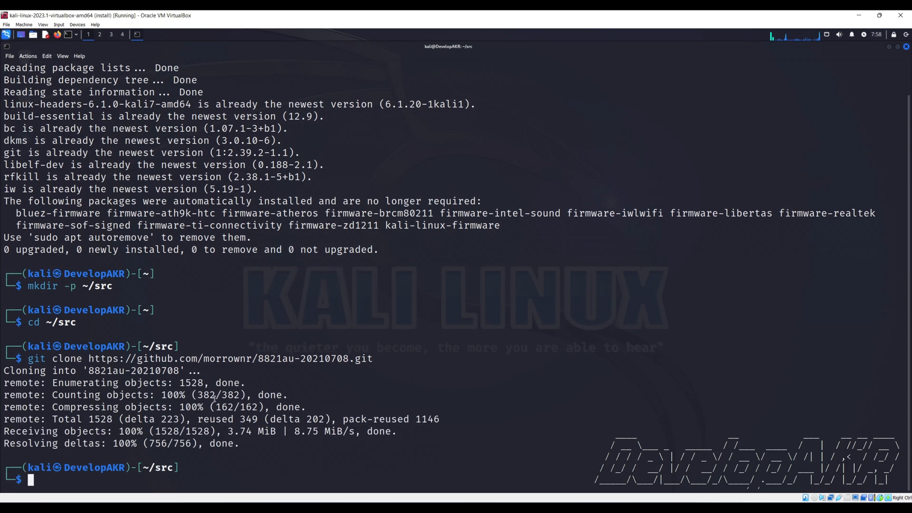
pyautogui.write('cd ~/src/8821au-20210708')
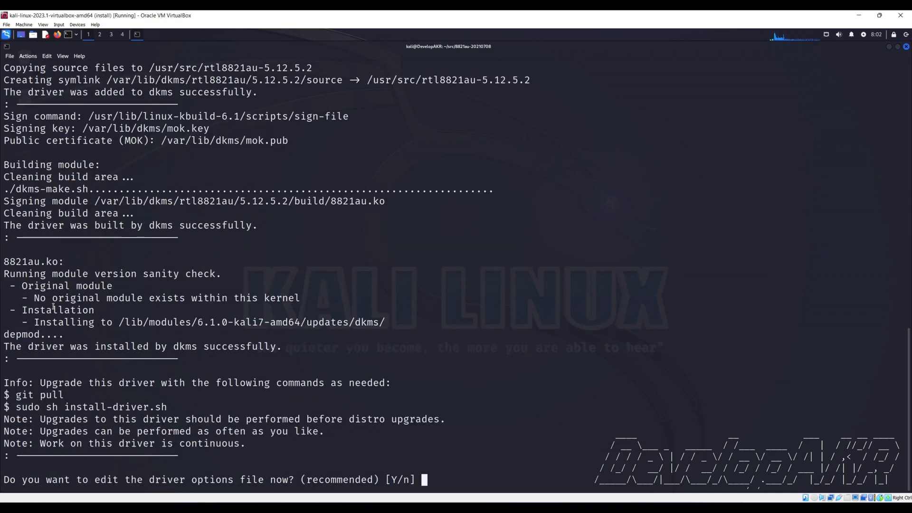
# - Answer n then y at the driver prompts, log back in, and enter sudo ./install-driver.sh in a new terminal
pyautogui.write('n')
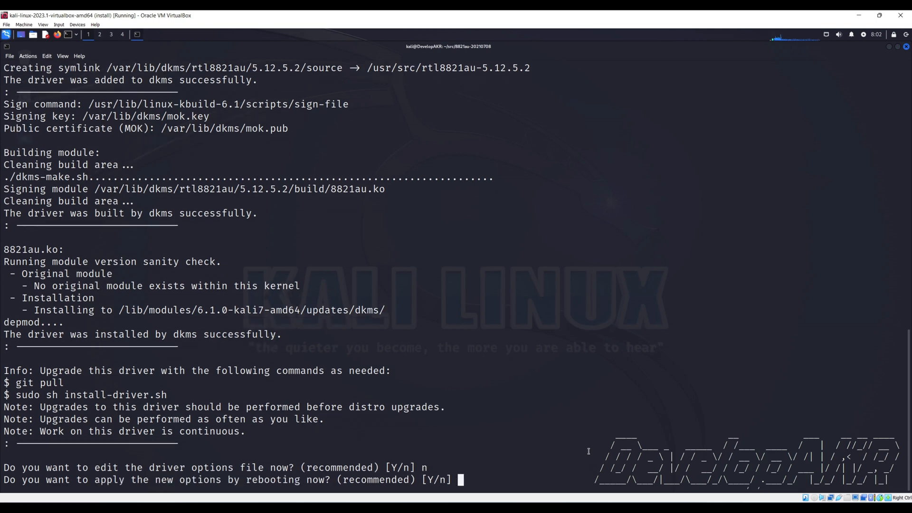
pyautogui.write('y')
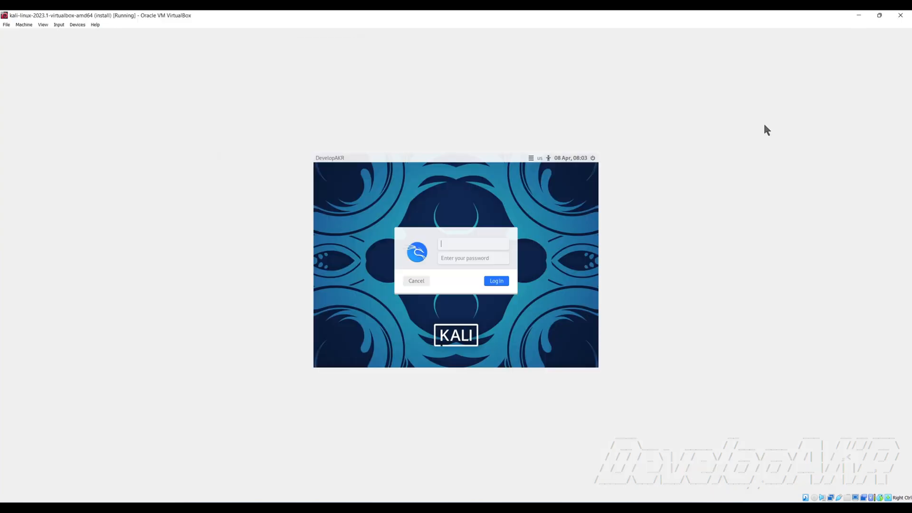
pyautogui.click(495, 281)
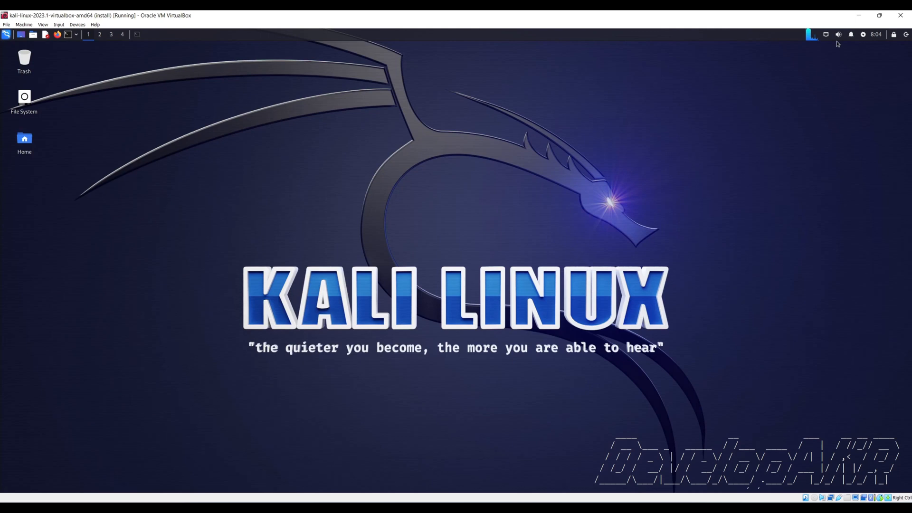
pyautogui.click(826, 34)
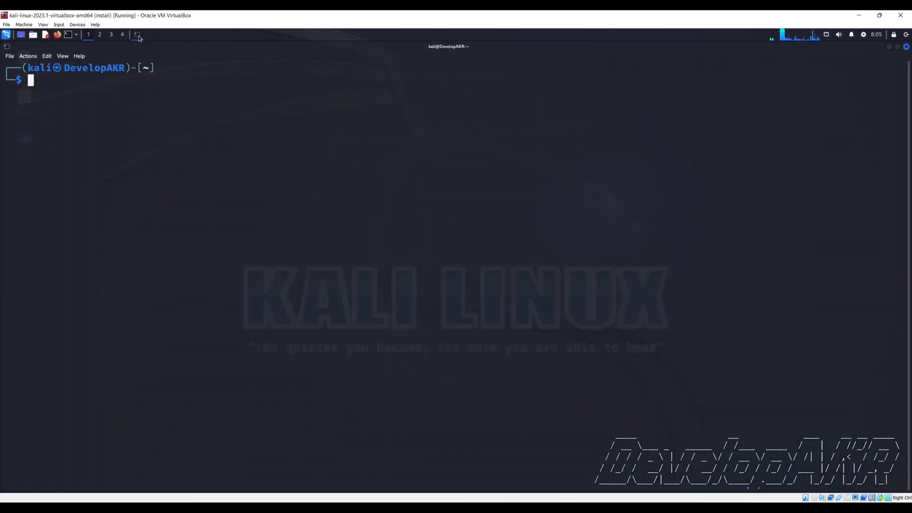
pyautogui.write('sudo ./install-driver.sh')
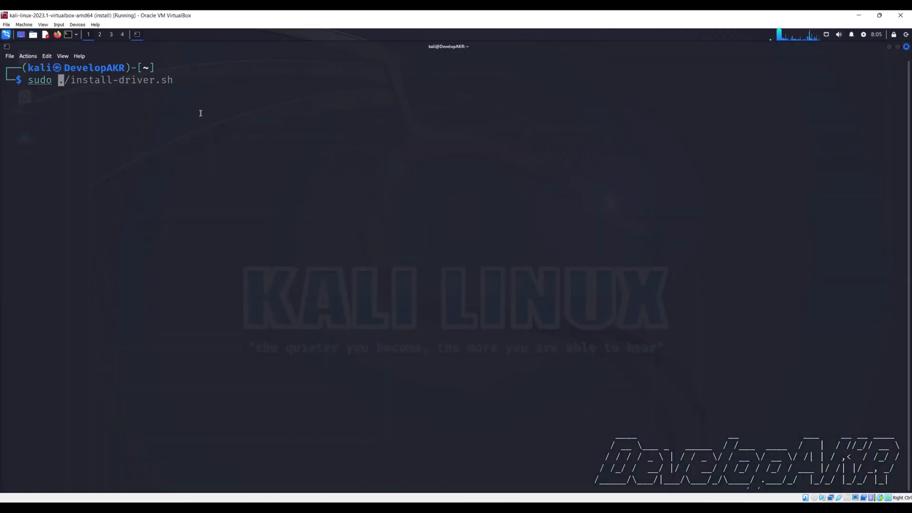